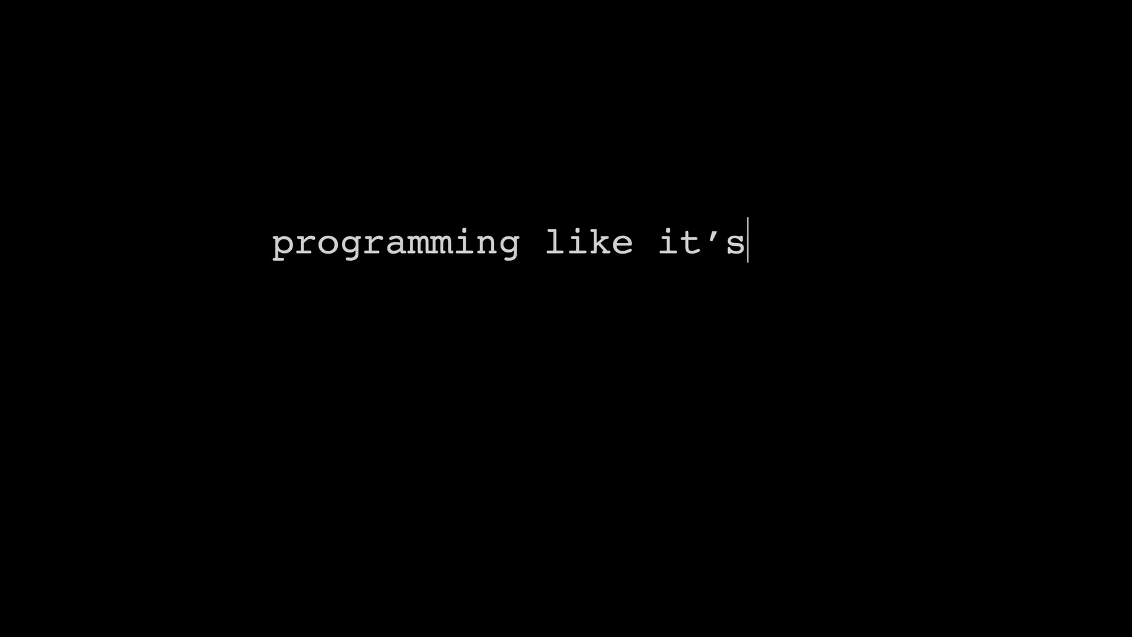
type("1979")
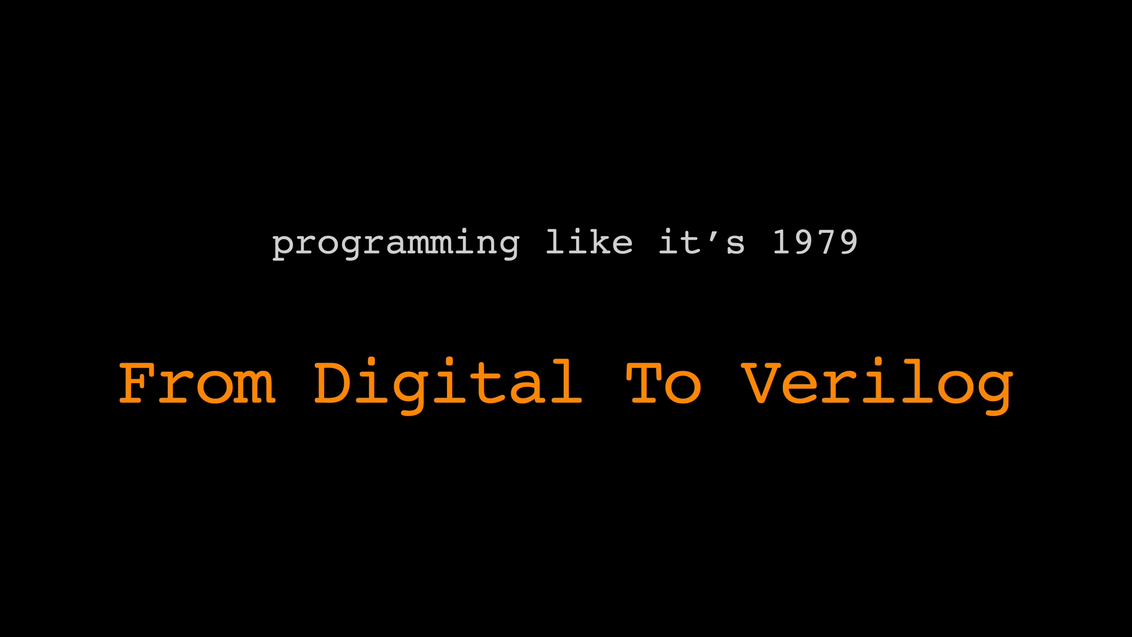
type("@tleaves11 on T")
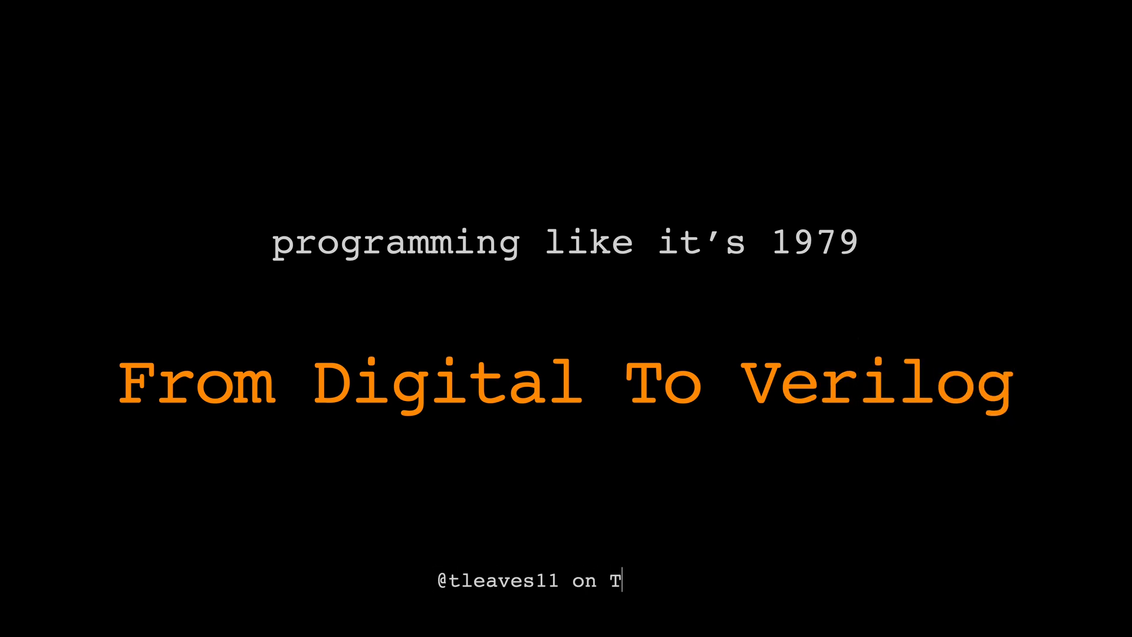
type("witter")
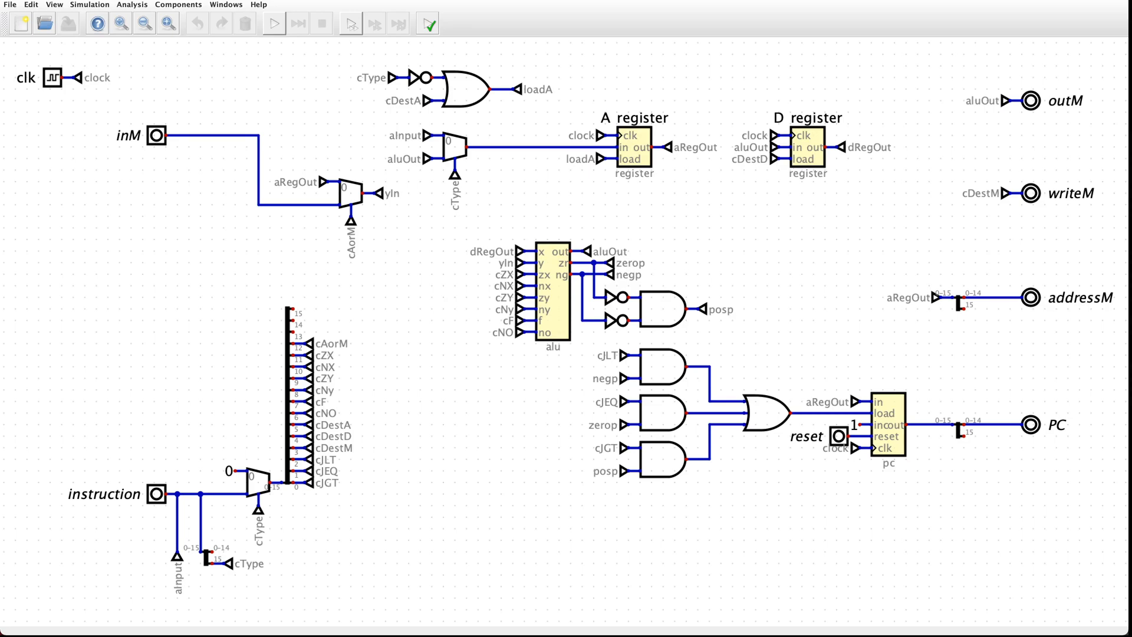
Start opening halfadder.dig from the diagrams folder via File > Open.
left_click(11, 5)
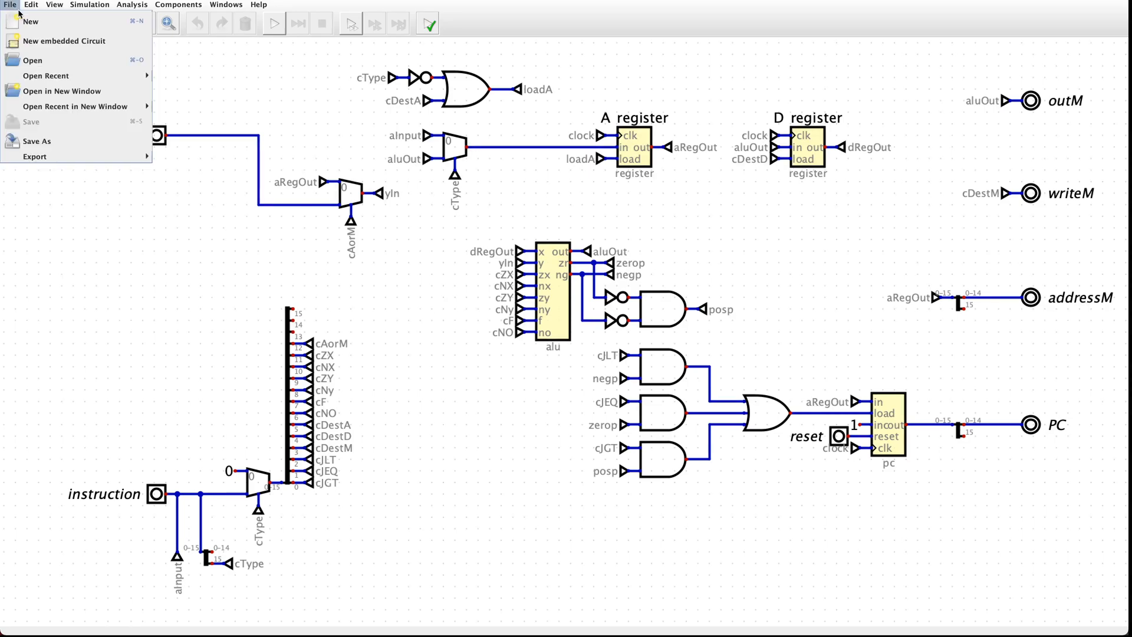
left_click(33, 61)
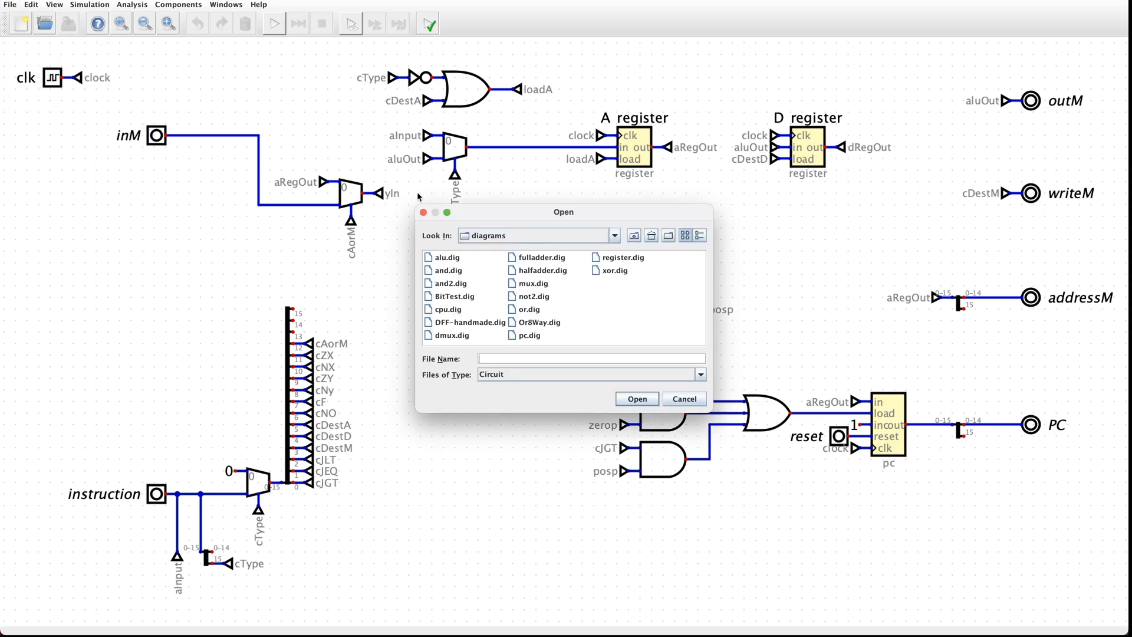
mouse_move(593, 336)
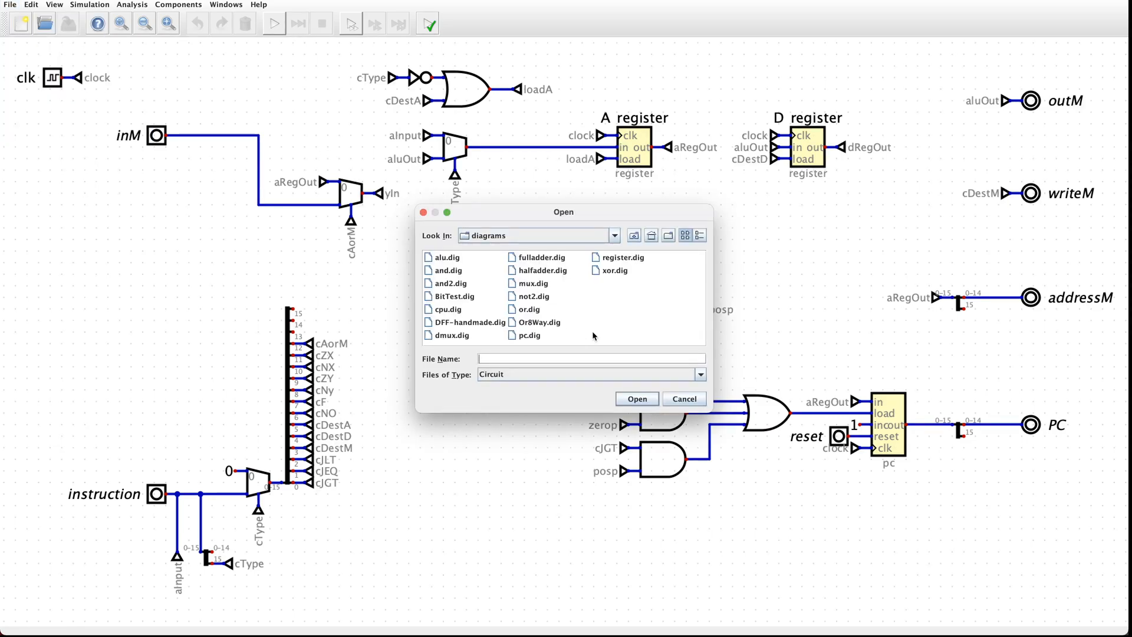
mouse_move(595, 323)
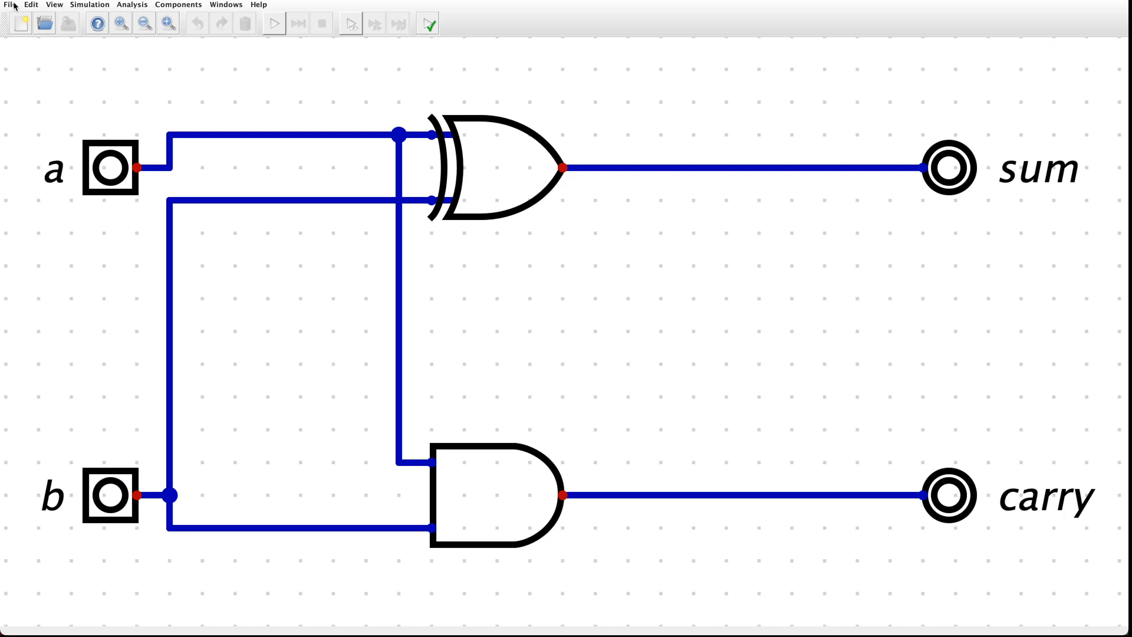
Save the half adder as halfadder.v on the Desktop through Export to Verilog.
left_click(11, 4)
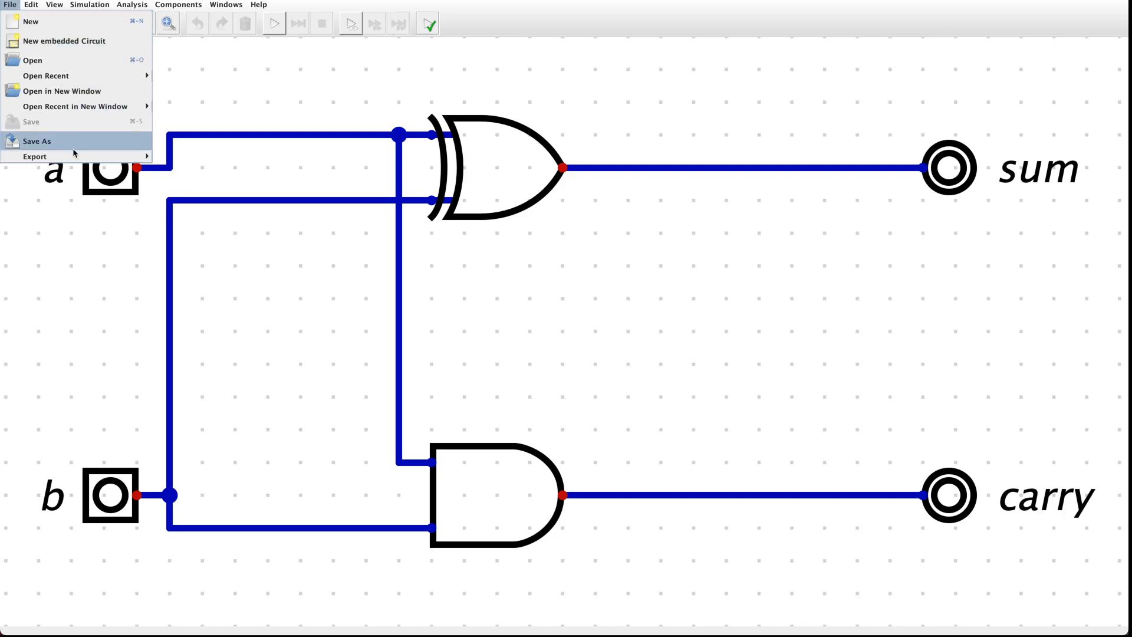
mouse_move(34, 156)
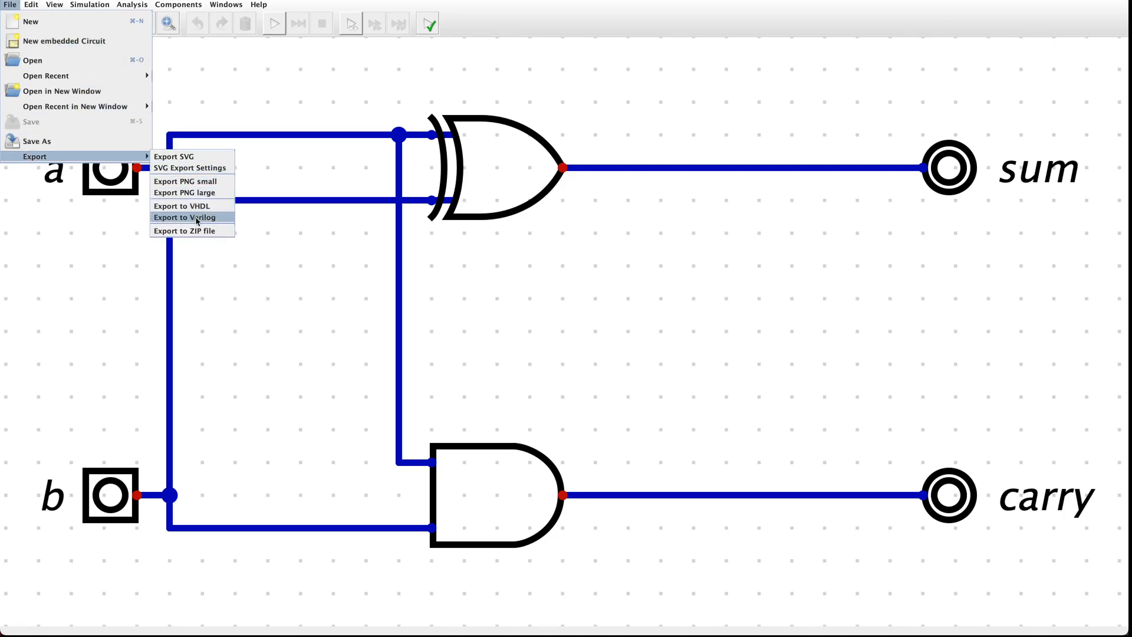
left_click(190, 217)
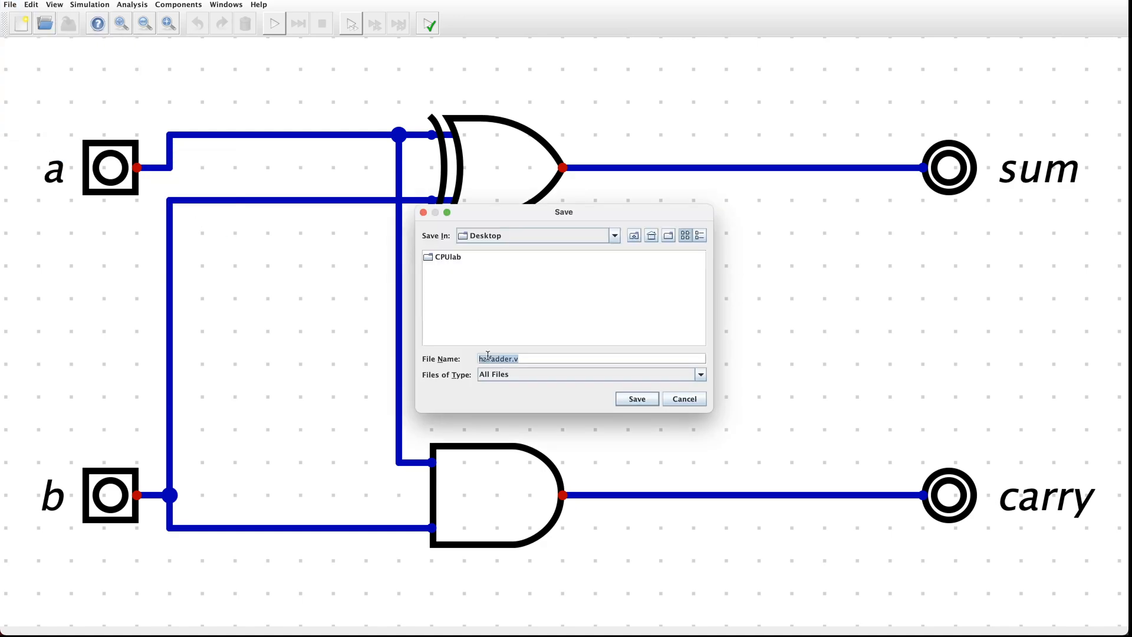
left_click(636, 398)
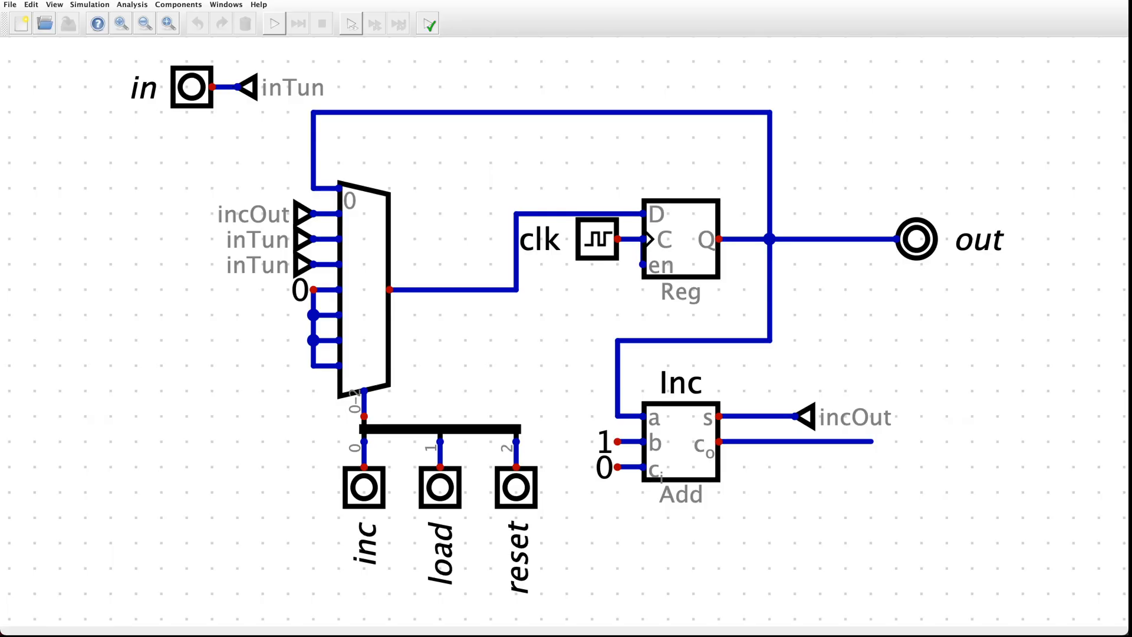
Begin exporting the program counter as pc.v via File > Export.
left_click(11, 5)
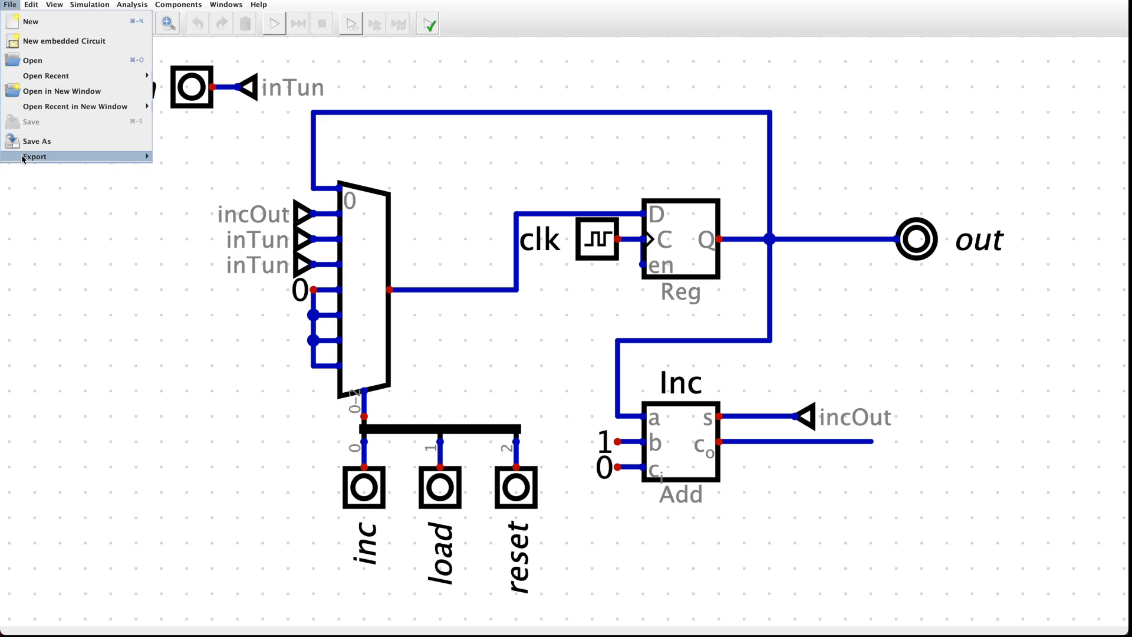
left_click(34, 157)
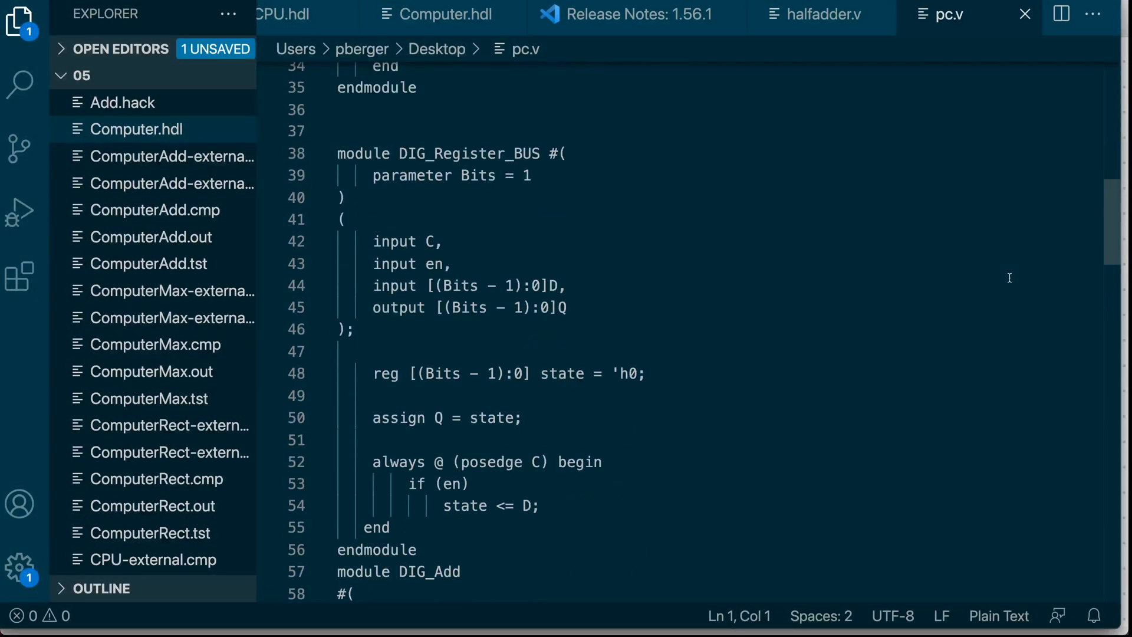
scroll("down", 3)
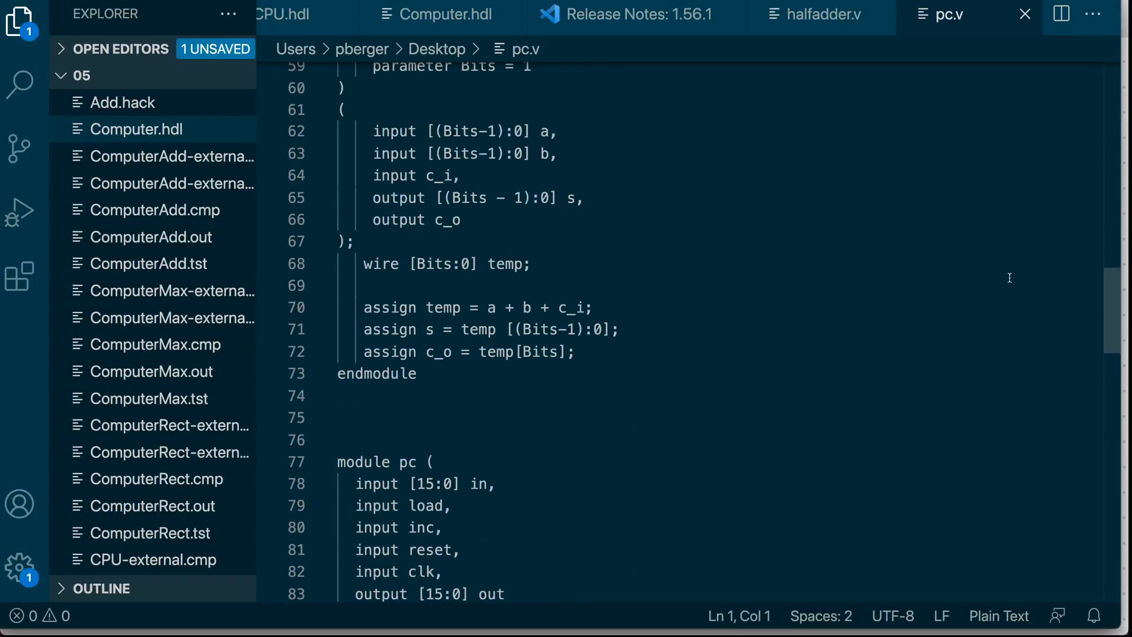
scroll("down", 3)
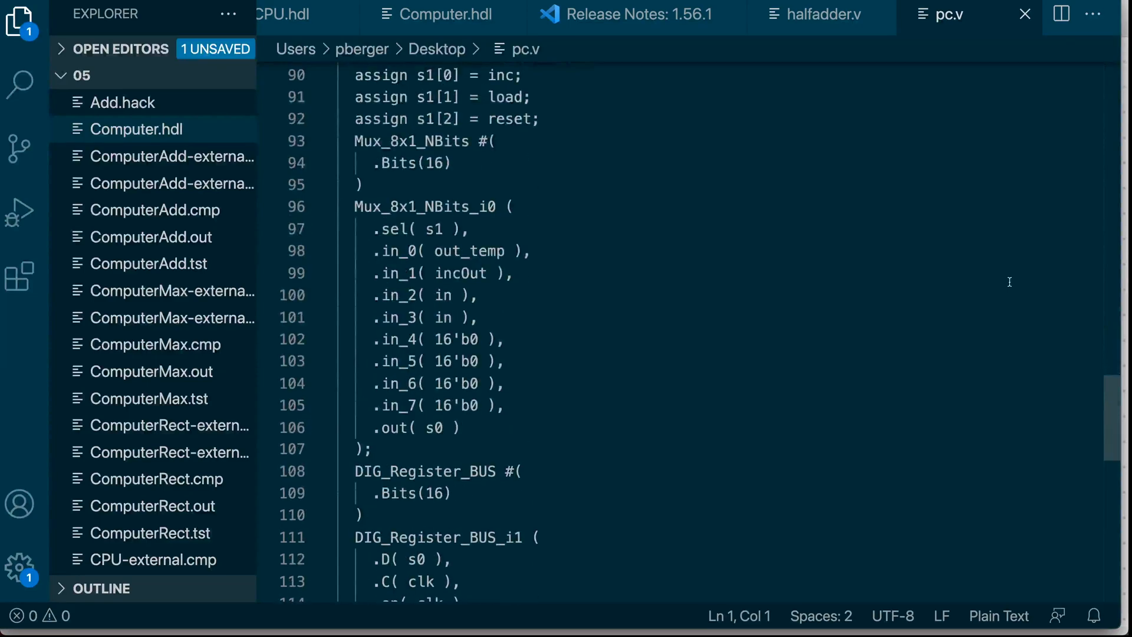
scroll("down", 3)
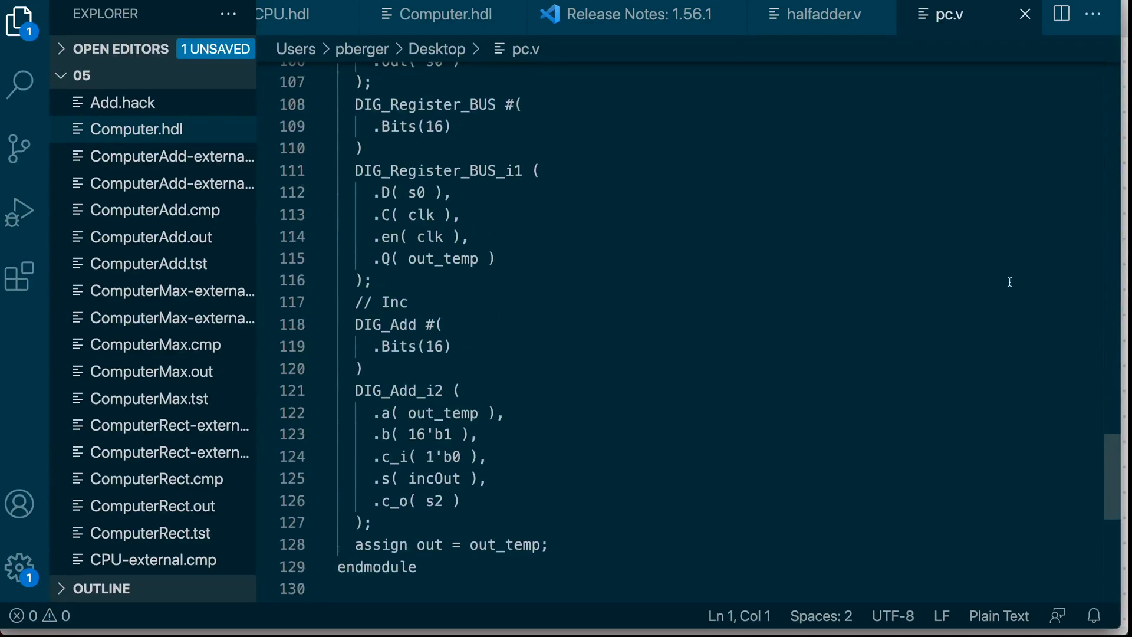
scroll("down", 3)
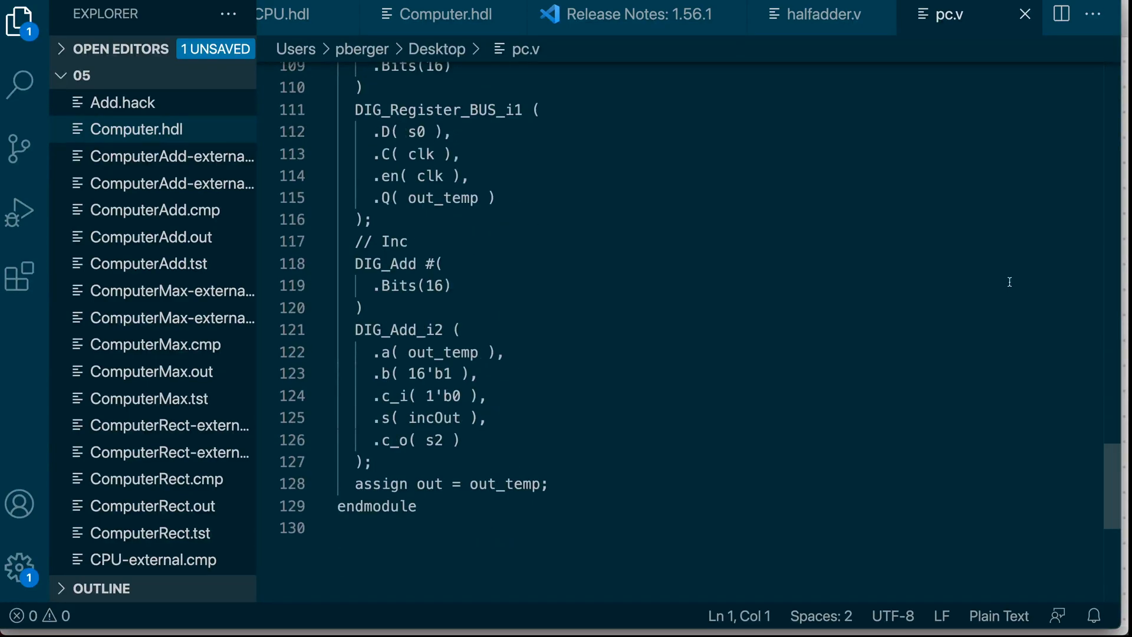
scroll("up", 3)
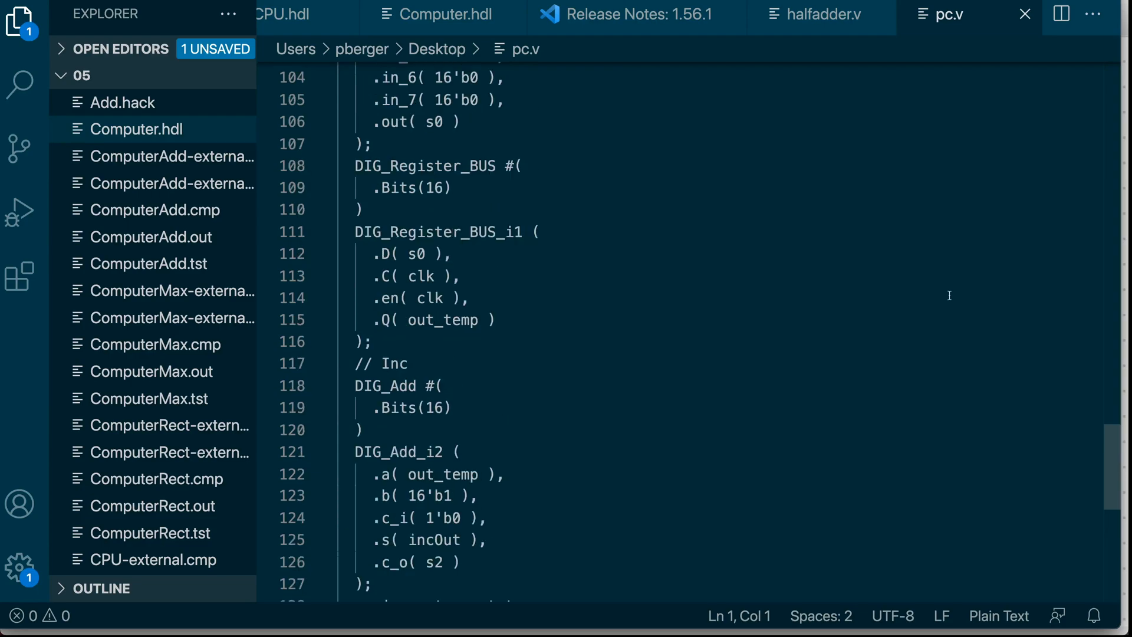